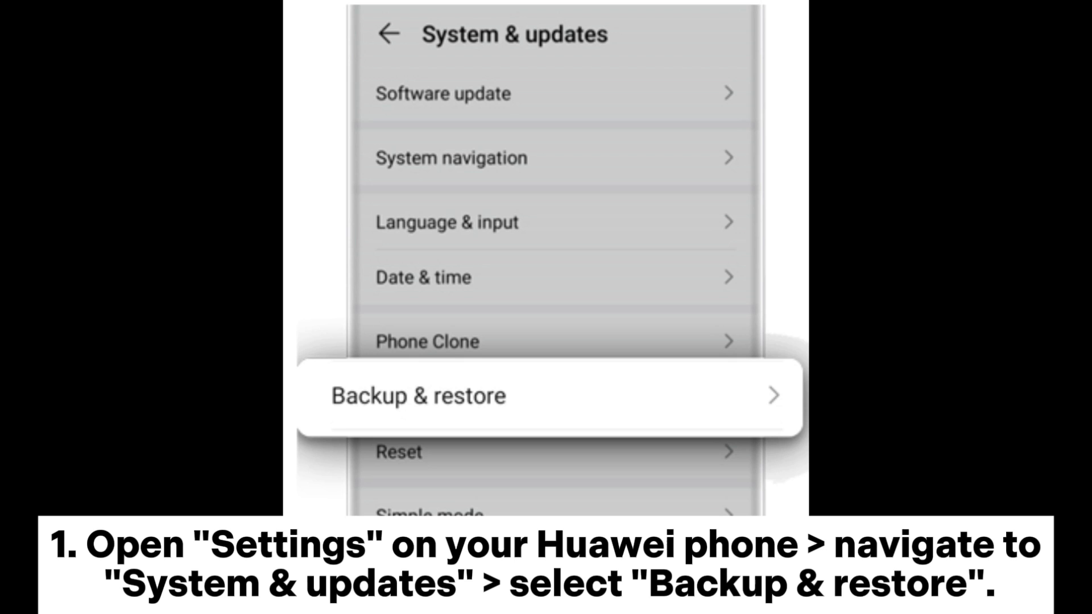
- Reach the Cloud backup page where Restore data lists the last backed-up entry
{"action": "left_click", "coordinate": [417, 396]}
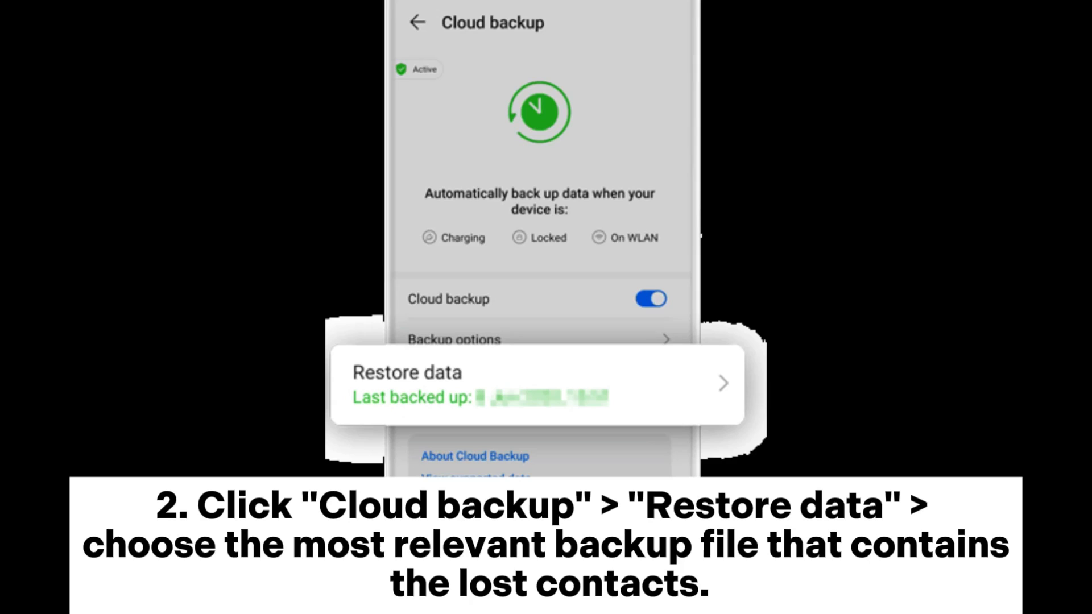